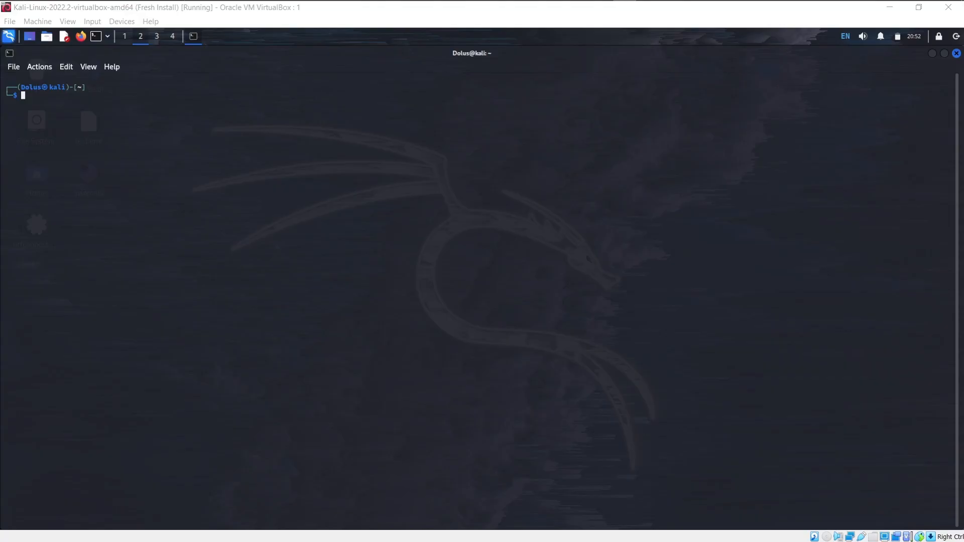
{"action": "mouse_move", "coordinate": [703, 229]}
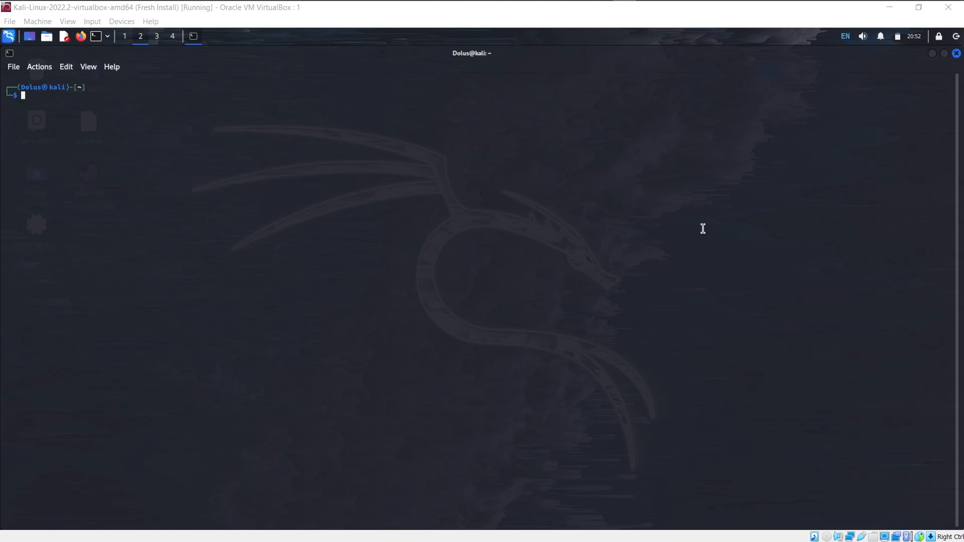
{"action": "mouse_move", "coordinate": [551, 215]}
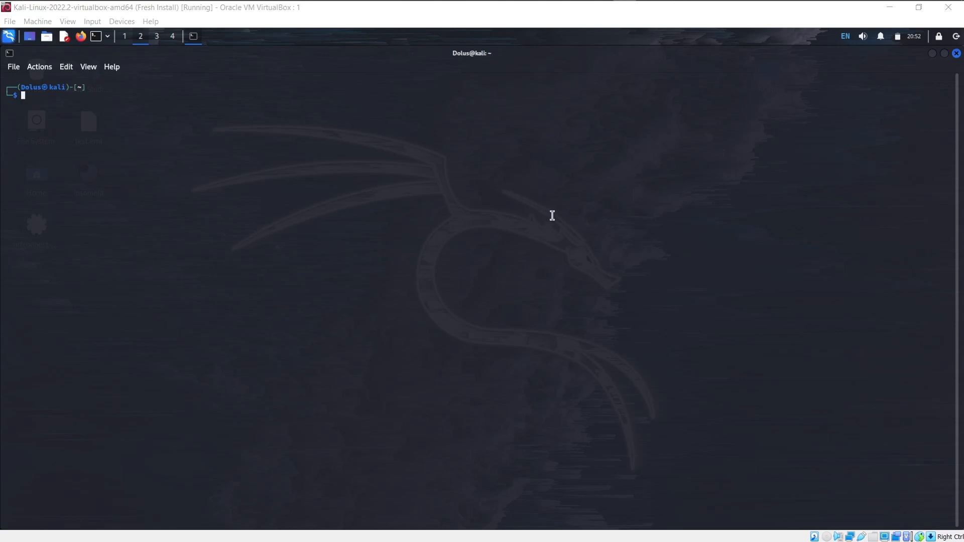
{"action": "mouse_move", "coordinate": [206, 144]}
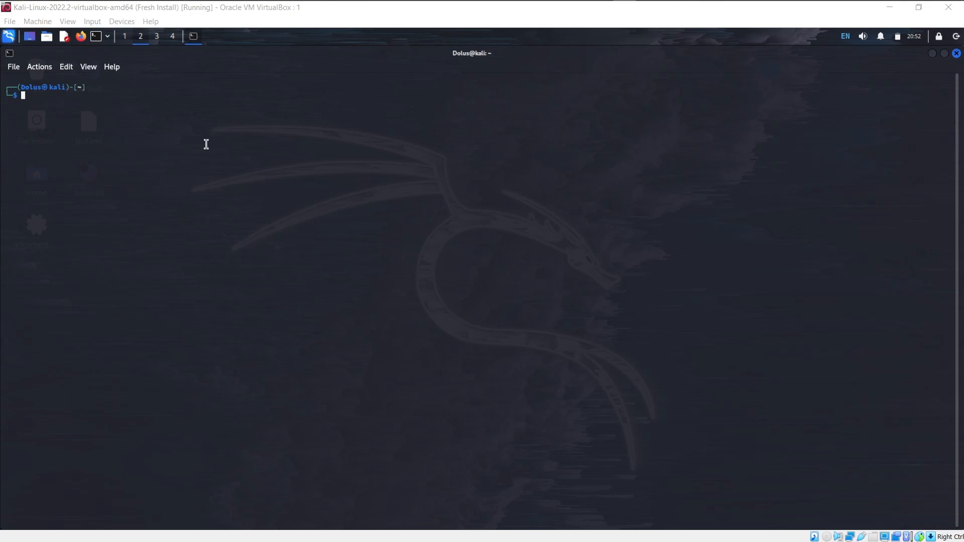
{"action": "mouse_move", "coordinate": [95, 36]}
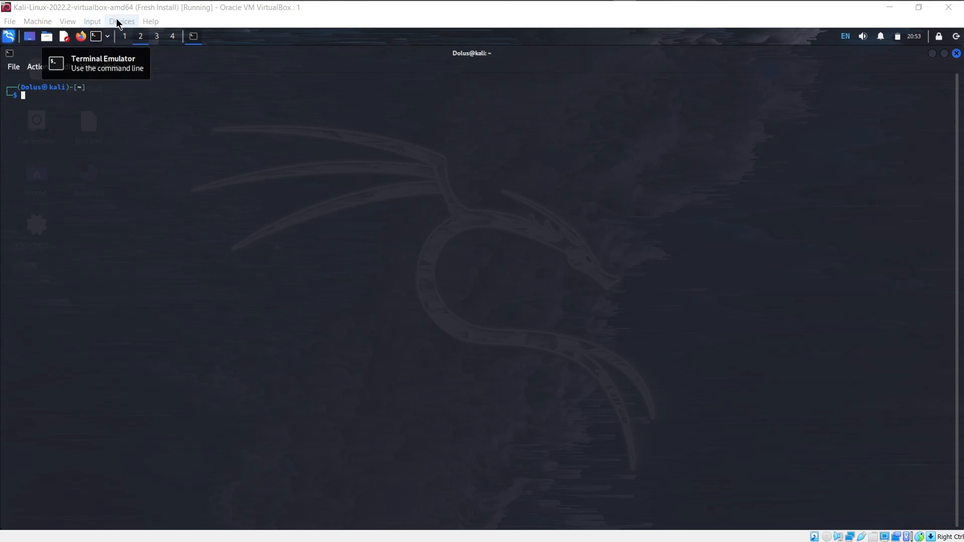
- Glance at the VM device options, then start screen on /dev/ttyUSB0 at 115200 baud
{"action": "left_click", "coordinate": [121, 22]}
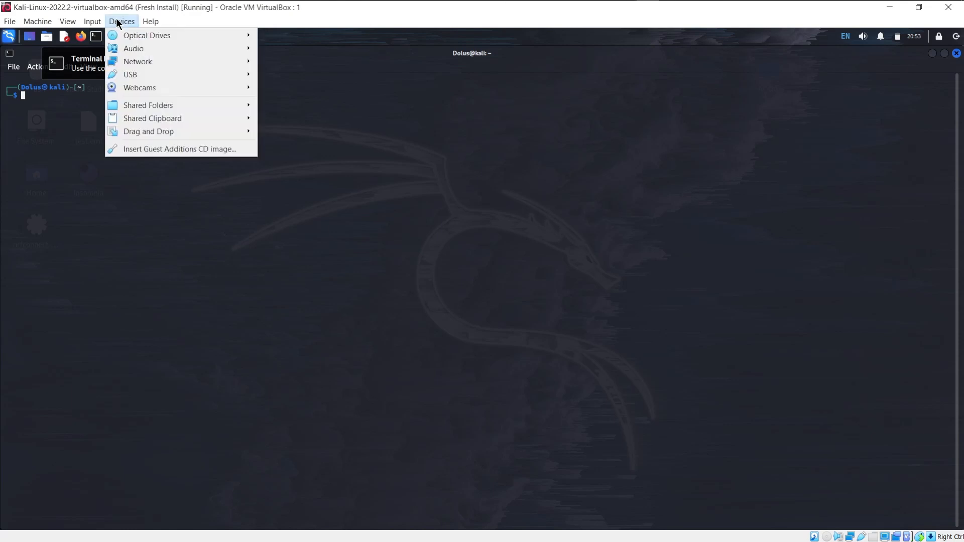
{"action": "mouse_move", "coordinate": [163, 74]}
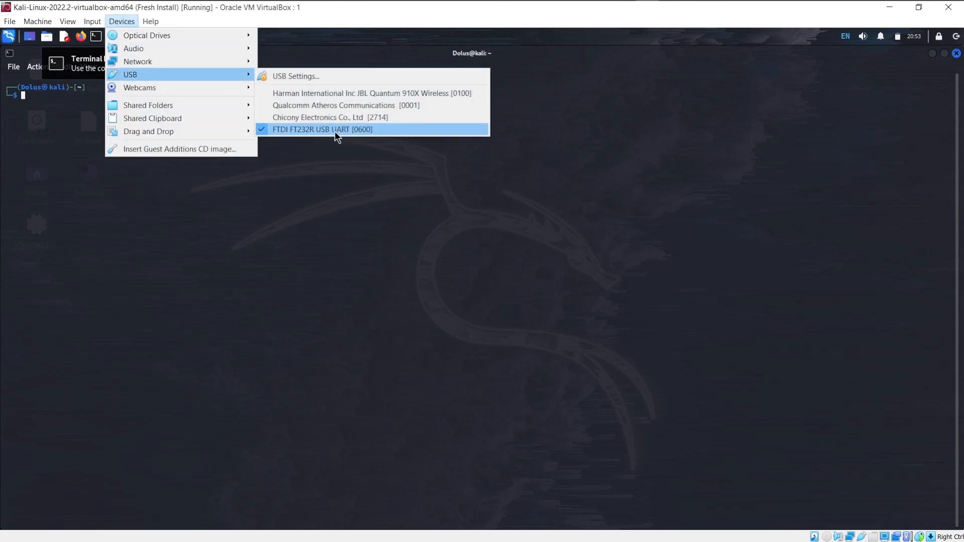
{"action": "mouse_move", "coordinate": [266, 237]}
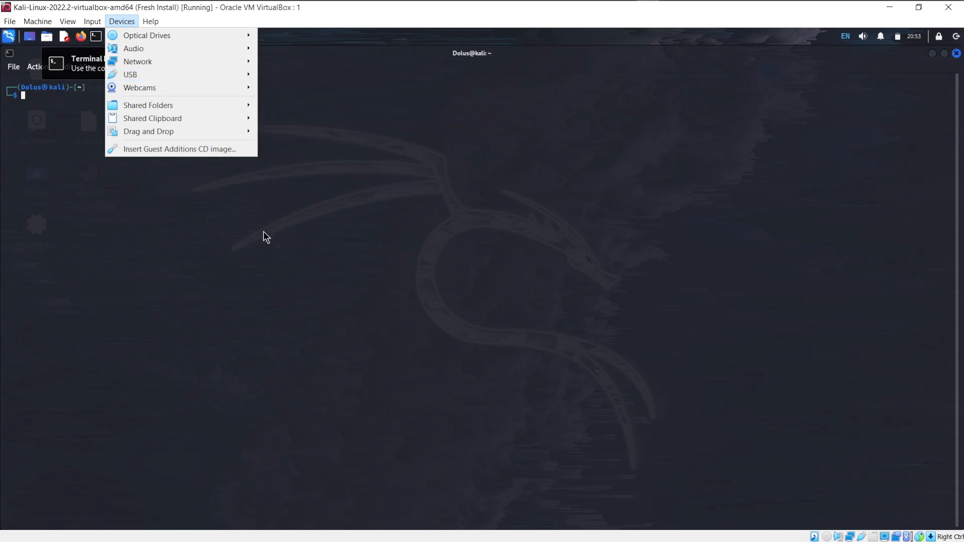
{"action": "left_click", "coordinate": [261, 231]}
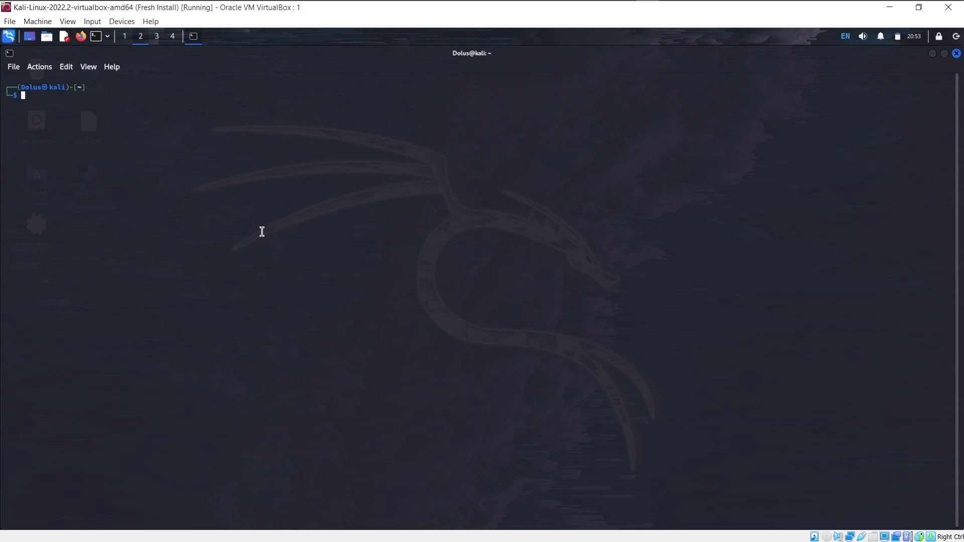
{"action": "type", "text": "screen /dev/ttyUSB0 115200"}
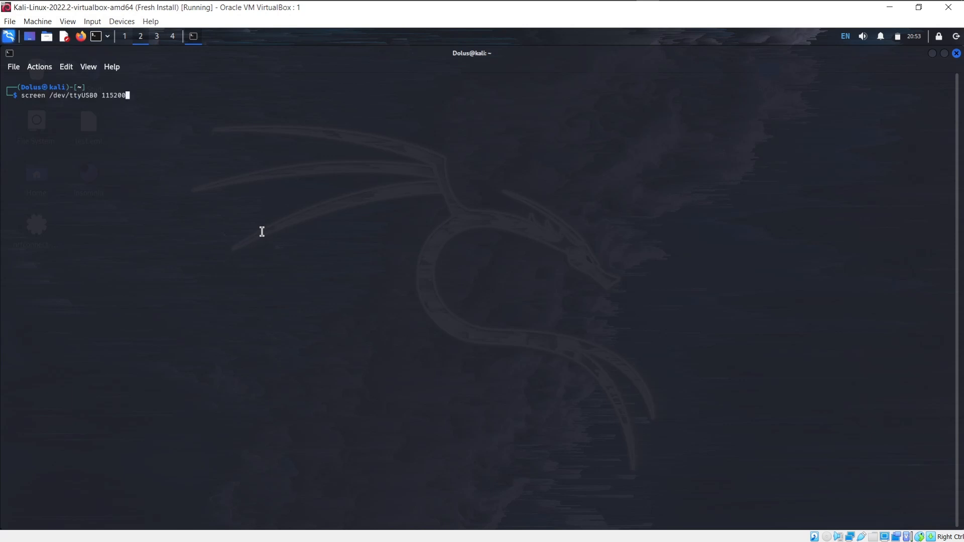
{"action": "mouse_move", "coordinate": [2, 86]}
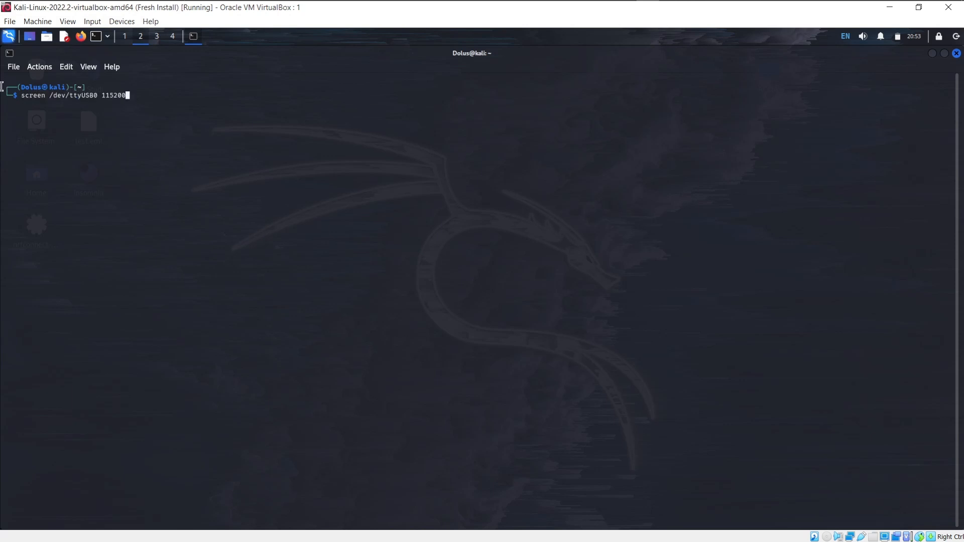
{"action": "double_click", "coordinate": [33, 96]}
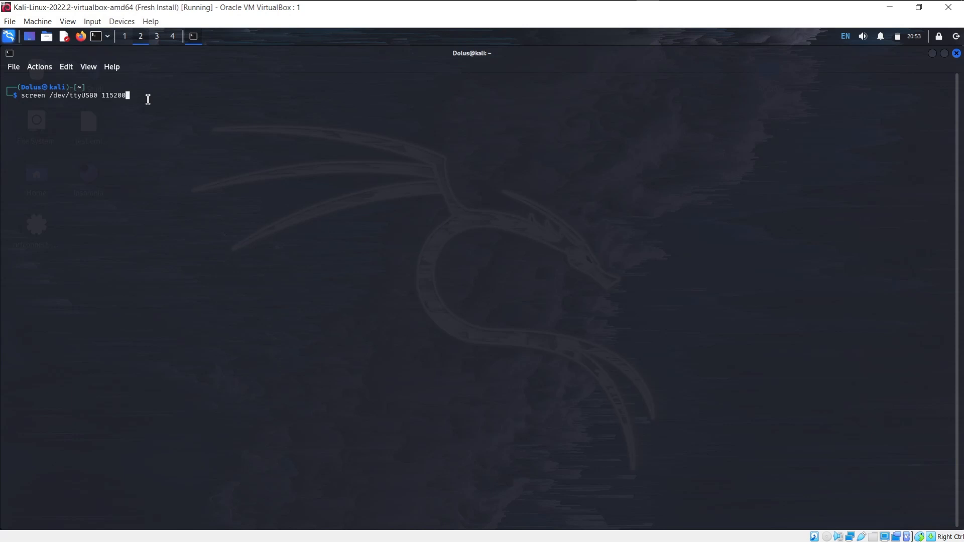
{"action": "key", "text": "Return"}
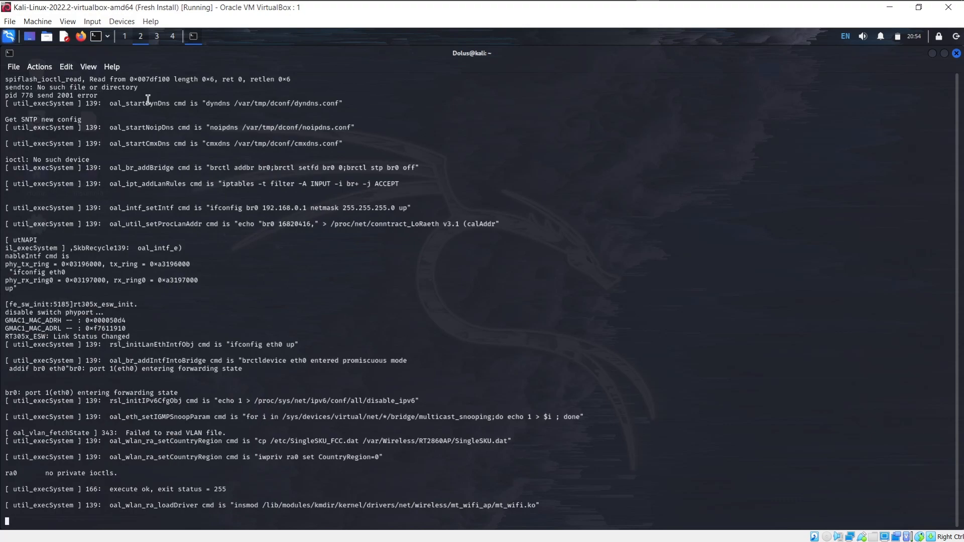
- Scroll through the router's firmware boot log until the root shell prompt appears
{"action": "scroll", "scroll_direction": "down", "scroll_amount": 3}
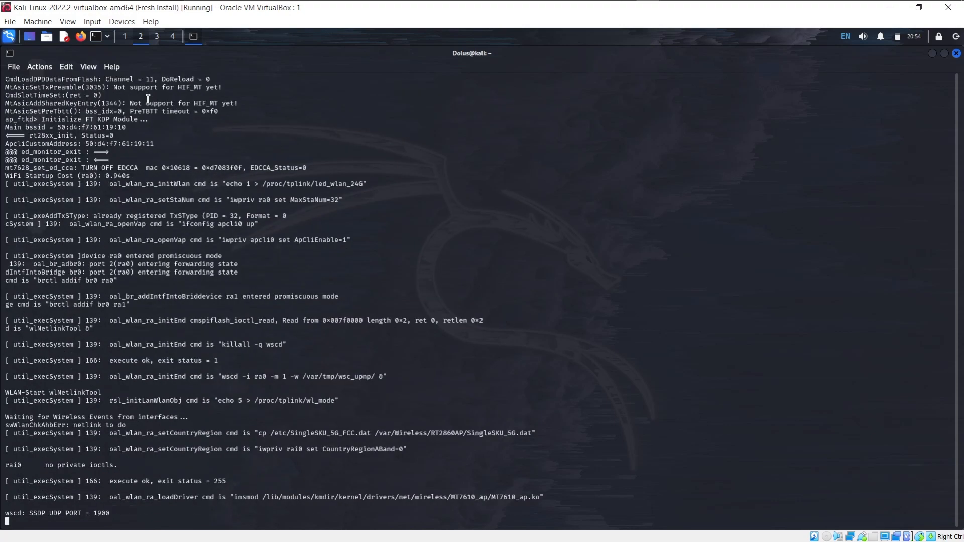
{"action": "scroll", "scroll_direction": "down", "scroll_amount": 3}
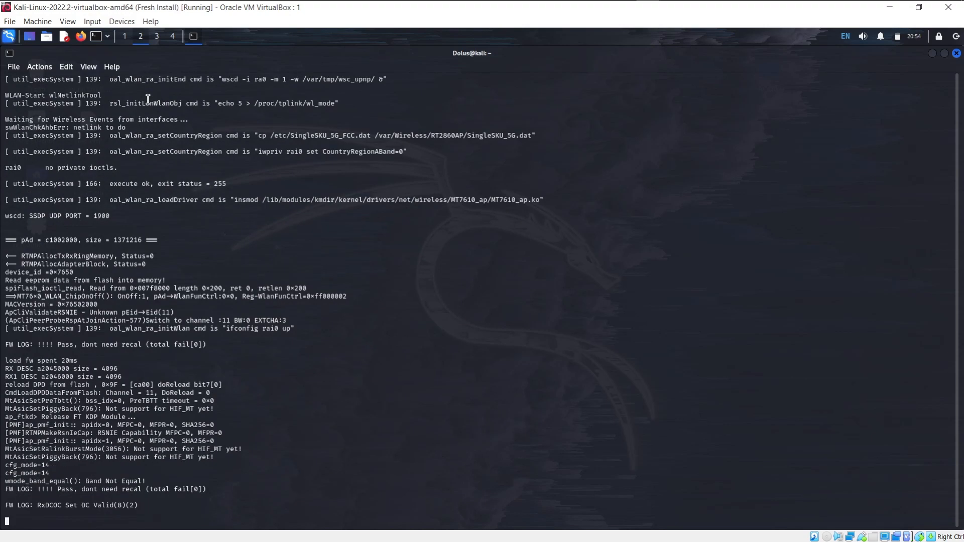
{"action": "scroll", "scroll_direction": "down", "scroll_amount": 3}
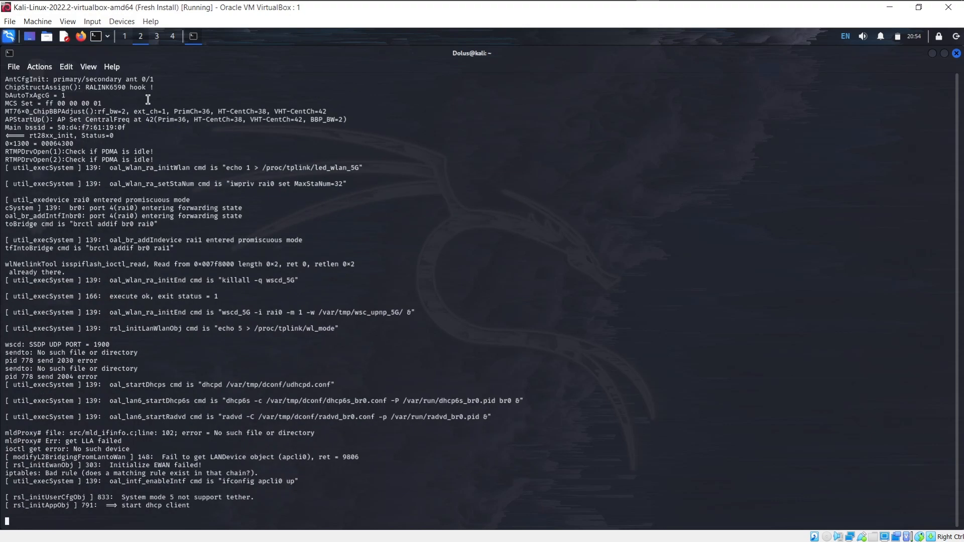
{"action": "scroll", "scroll_direction": "down", "scroll_amount": 3}
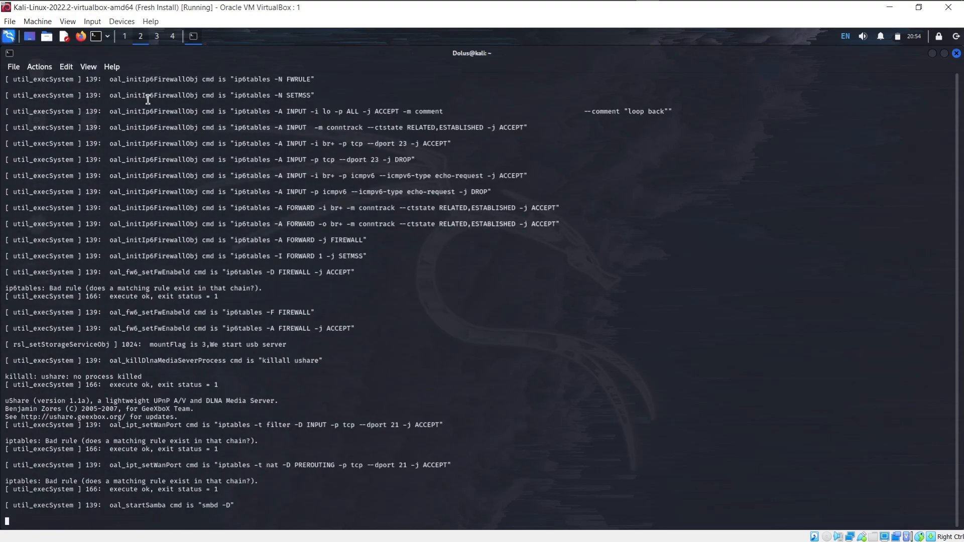
{"action": "scroll", "scroll_direction": "down", "scroll_amount": 3}
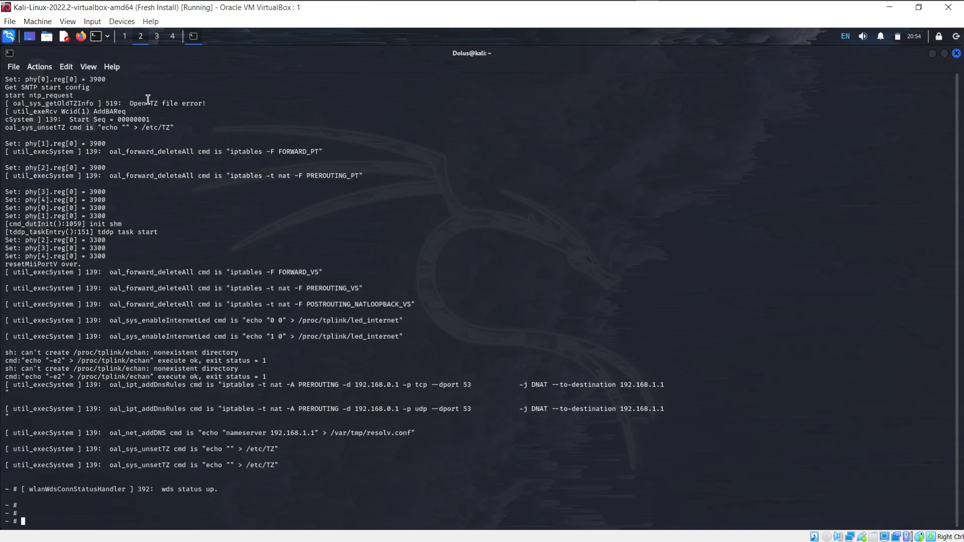
- Confirm the user is root with echo $USER, and try whoami and id, which aren't found
{"action": "type", "text": "echo"}
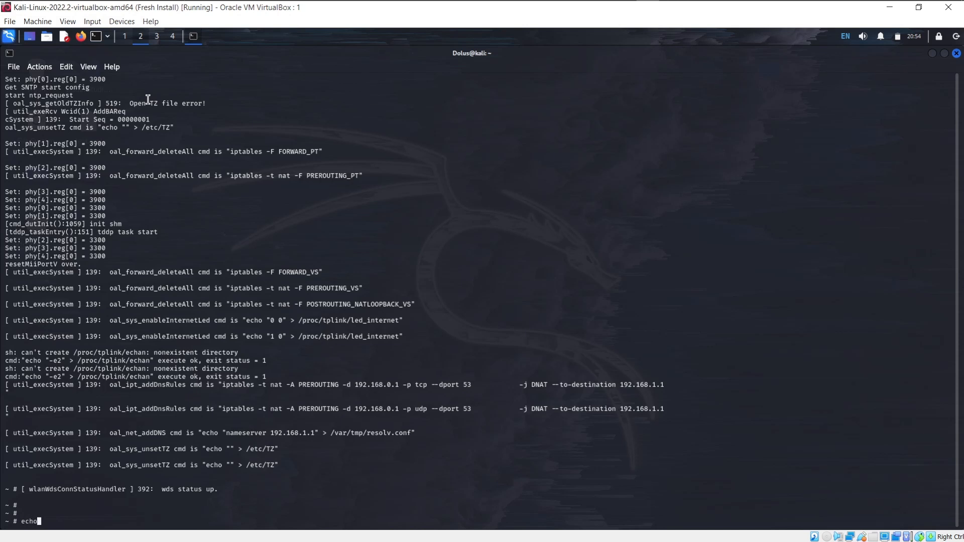
{"action": "key", "text": "Return"}
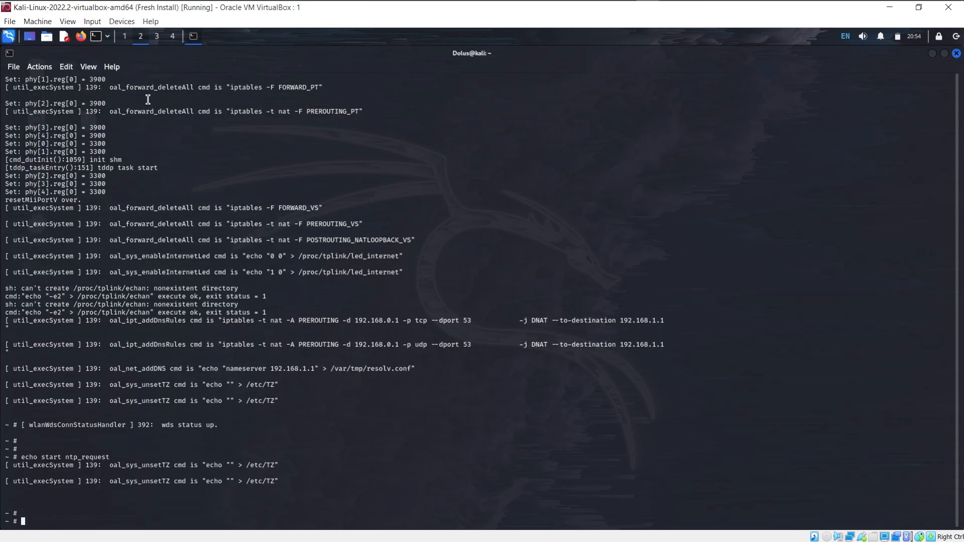
{"action": "type", "text": "echo"}
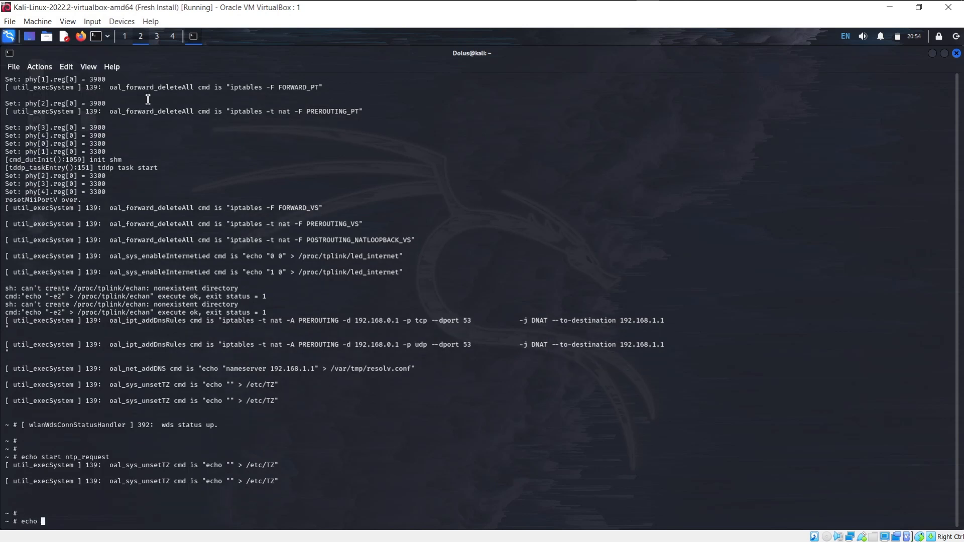
{"action": "type", "text": "$US"}
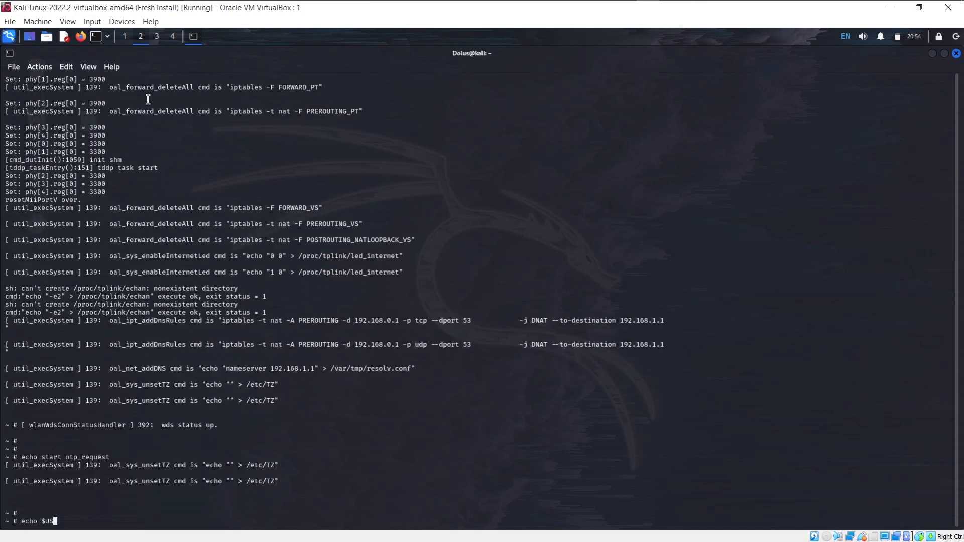
{"action": "key", "text": "Return"}
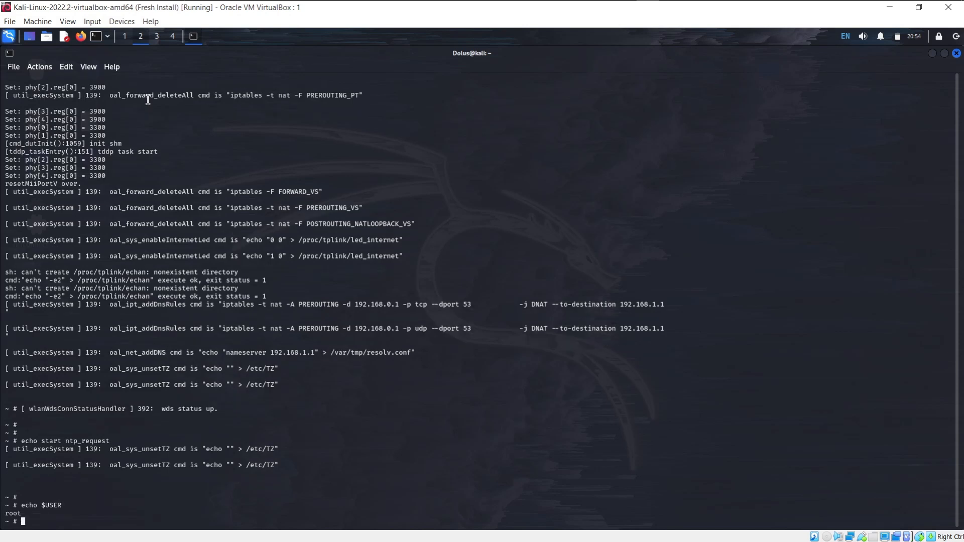
{"action": "type", "text": "whoami"}
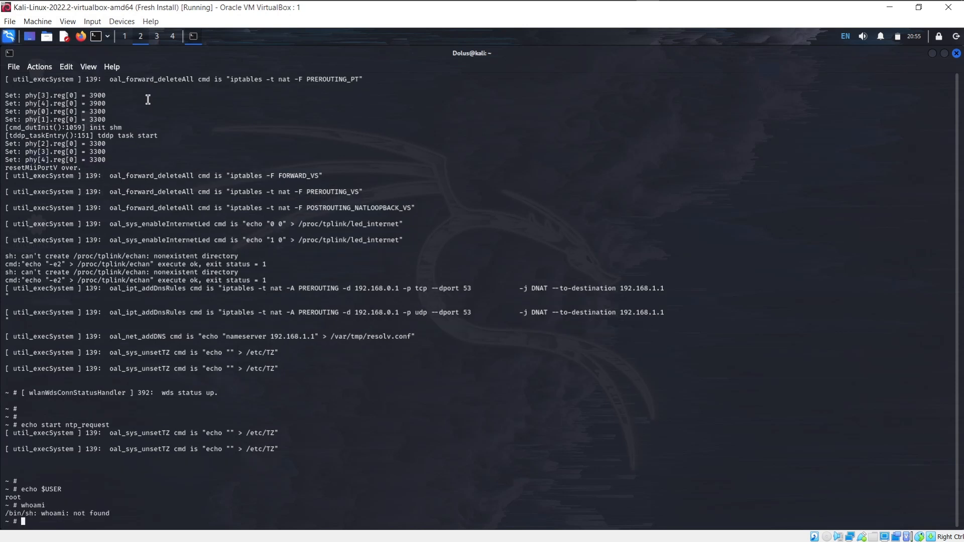
{"action": "type", "text": "id"}
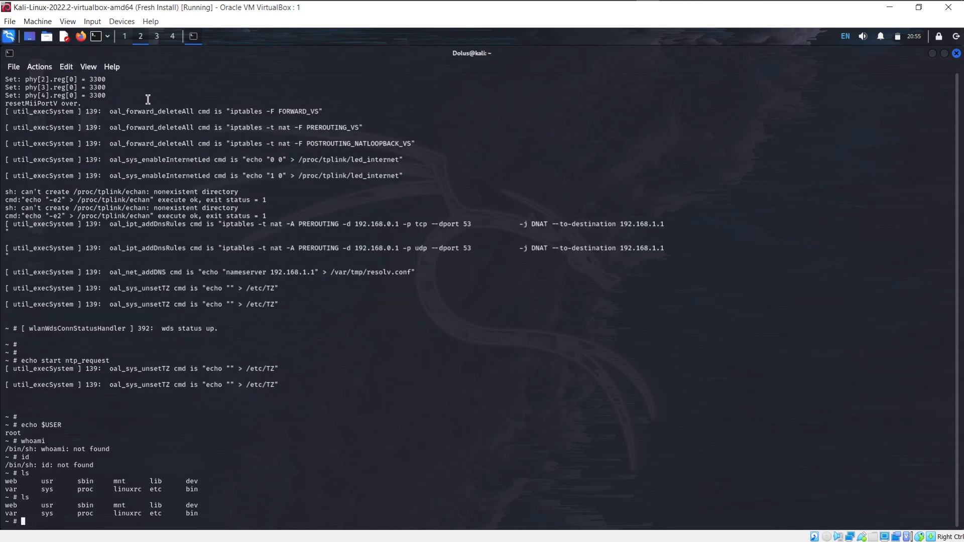
- Move into /etc, list its files and highlight passwd.bak
{"action": "type", "text": "cd"}
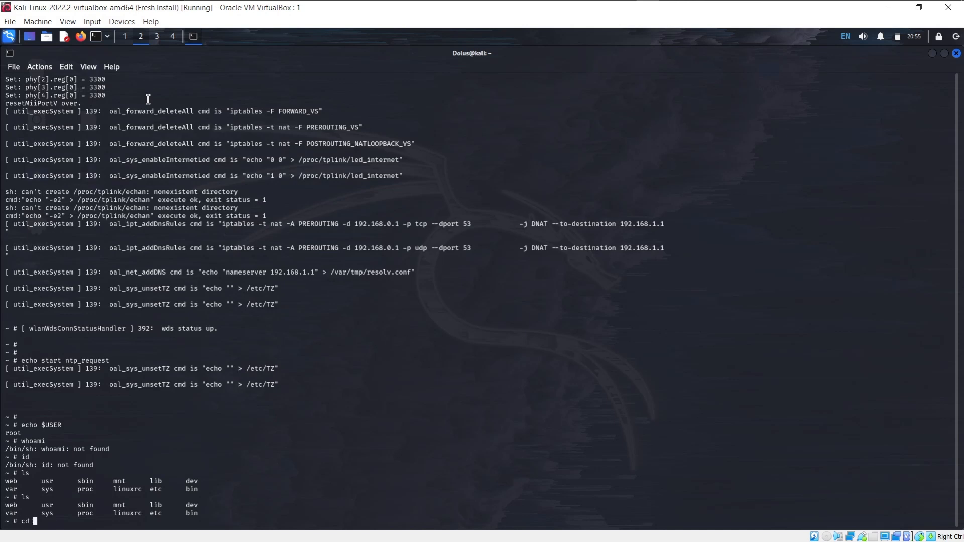
{"action": "type", "text": "etc/"}
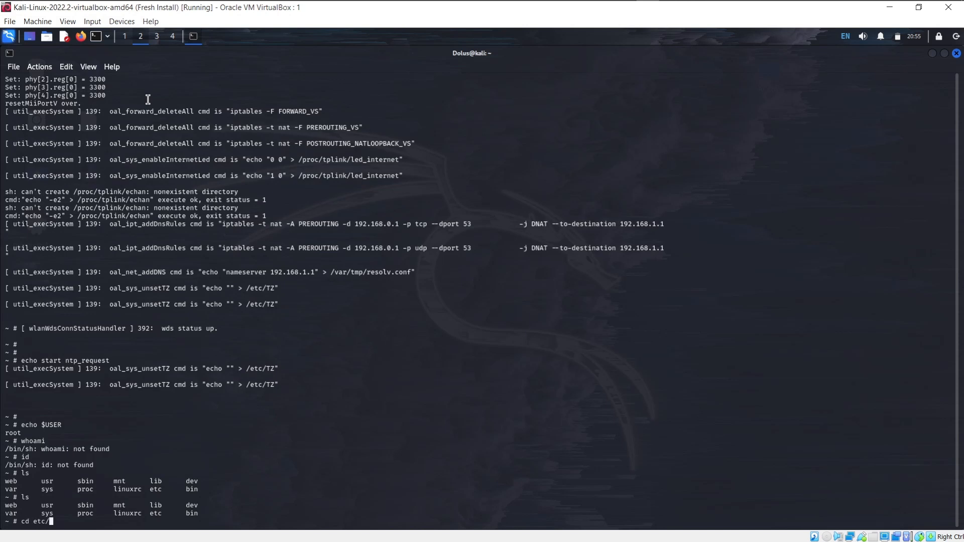
{"action": "key", "text": "Return"}
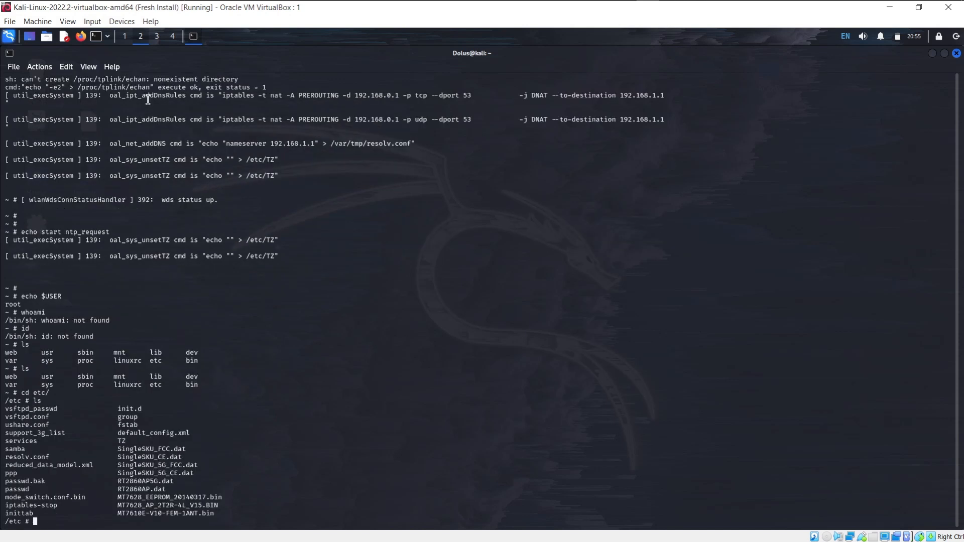
{"action": "mouse_move", "coordinate": [49, 463]}
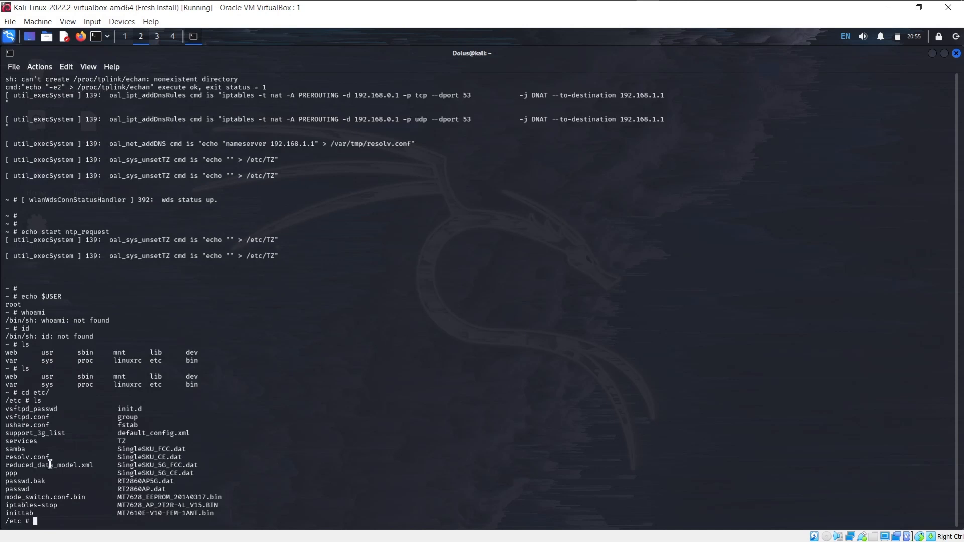
{"action": "double_click", "coordinate": [24, 481]}
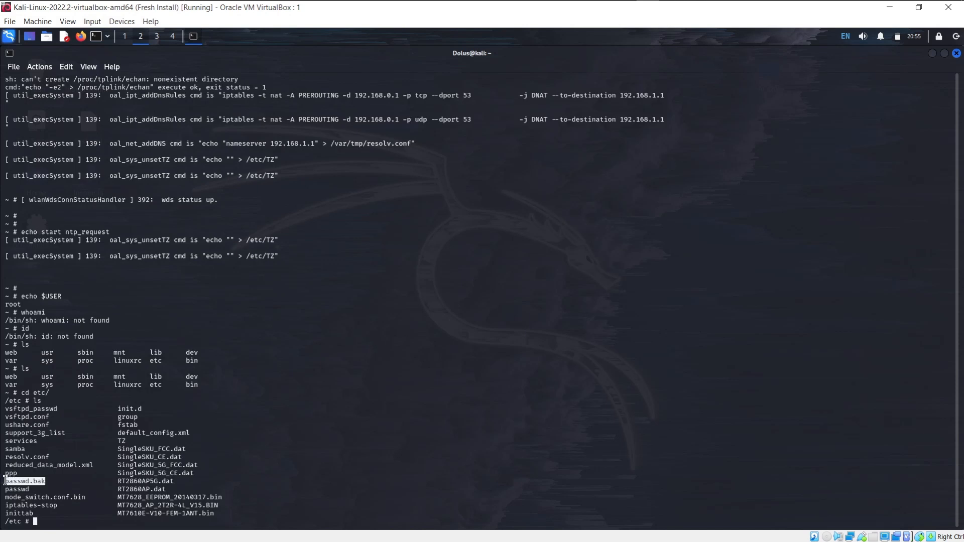
{"action": "mouse_move", "coordinate": [335, 466]}
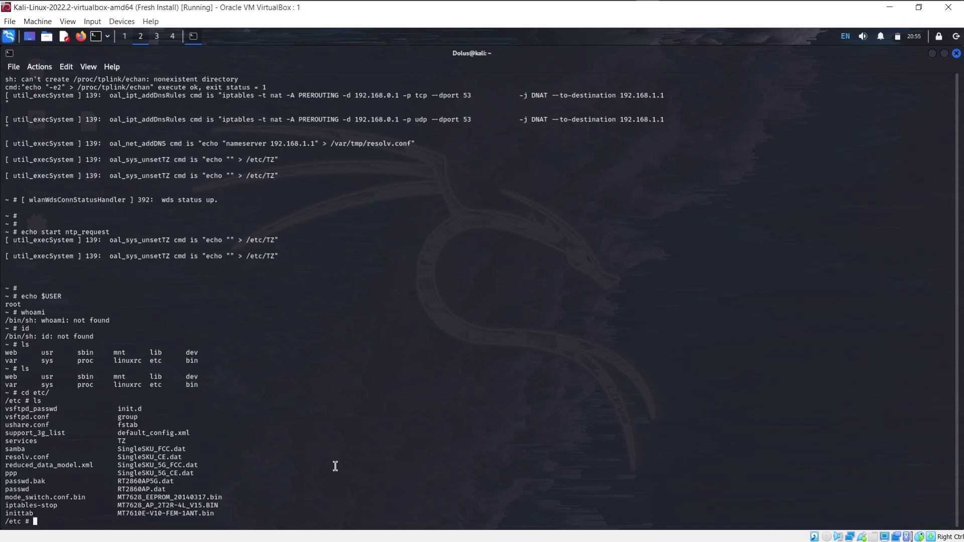
- Run ps and highlight the /bin/backdoor entry in the process list
{"action": "type", "text": "ps"}
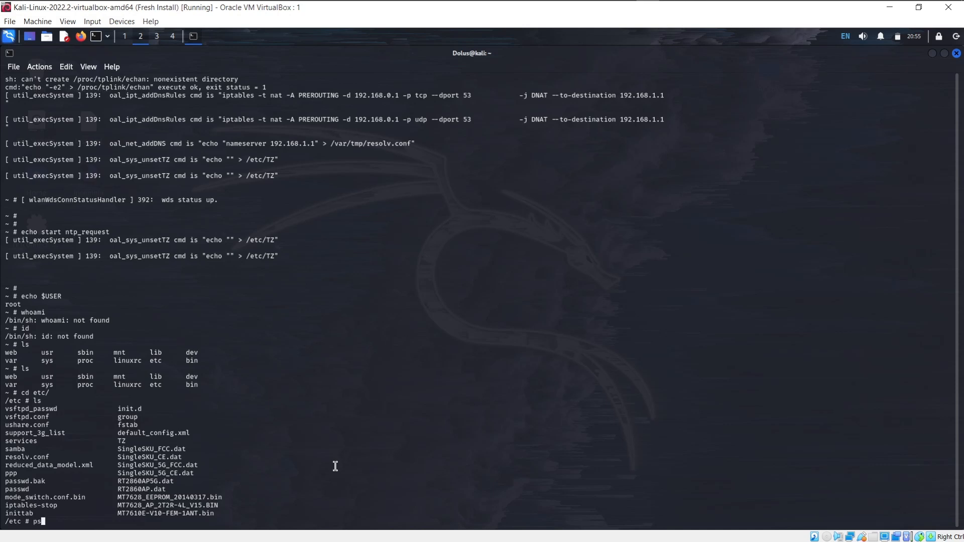
{"action": "key", "text": "Return"}
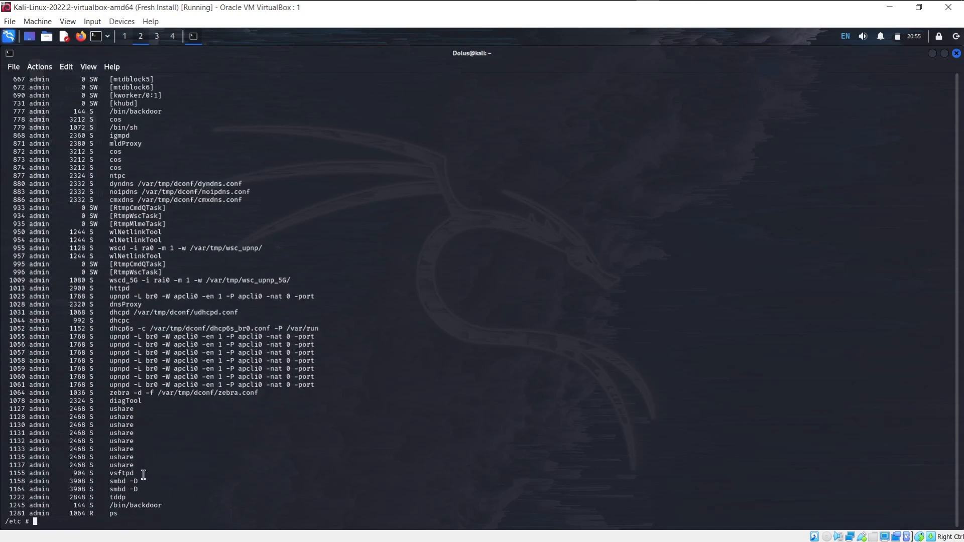
{"action": "double_click", "coordinate": [134, 504]}
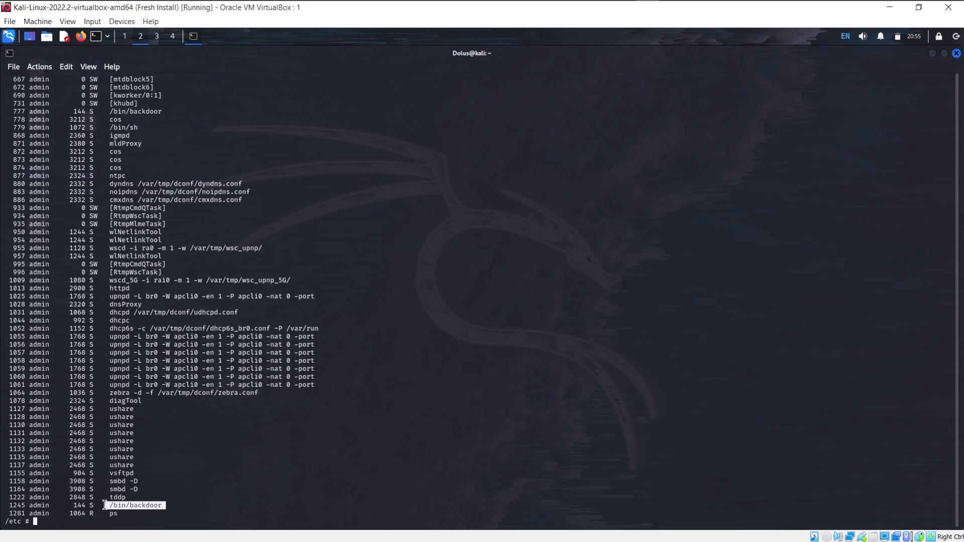